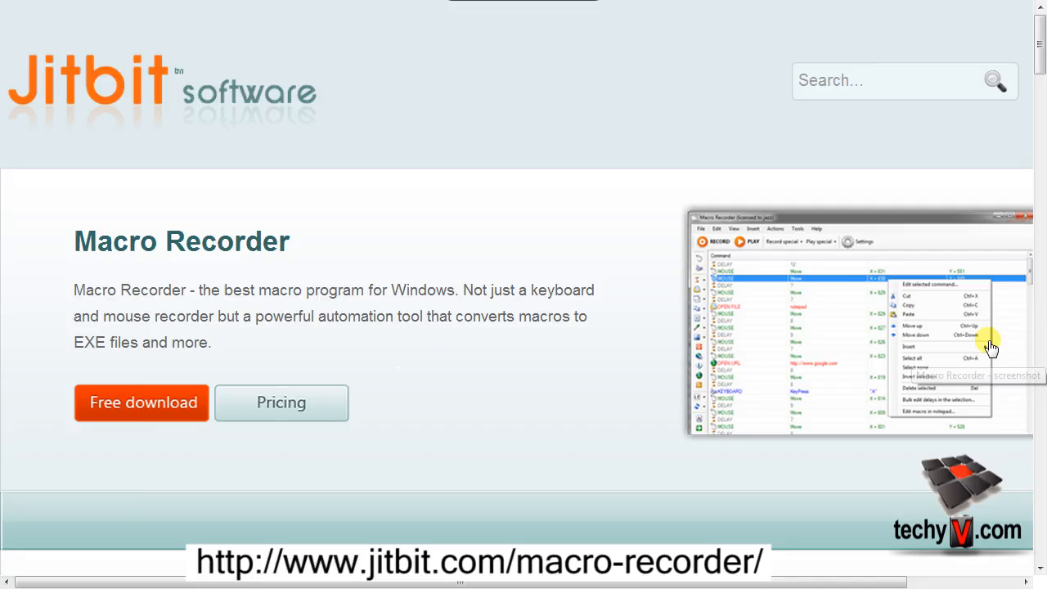
Download MacroRecorderSetup.exe (499 KB) from the Jitbit product page and dismiss the completion notice.
scroll("down", 3)
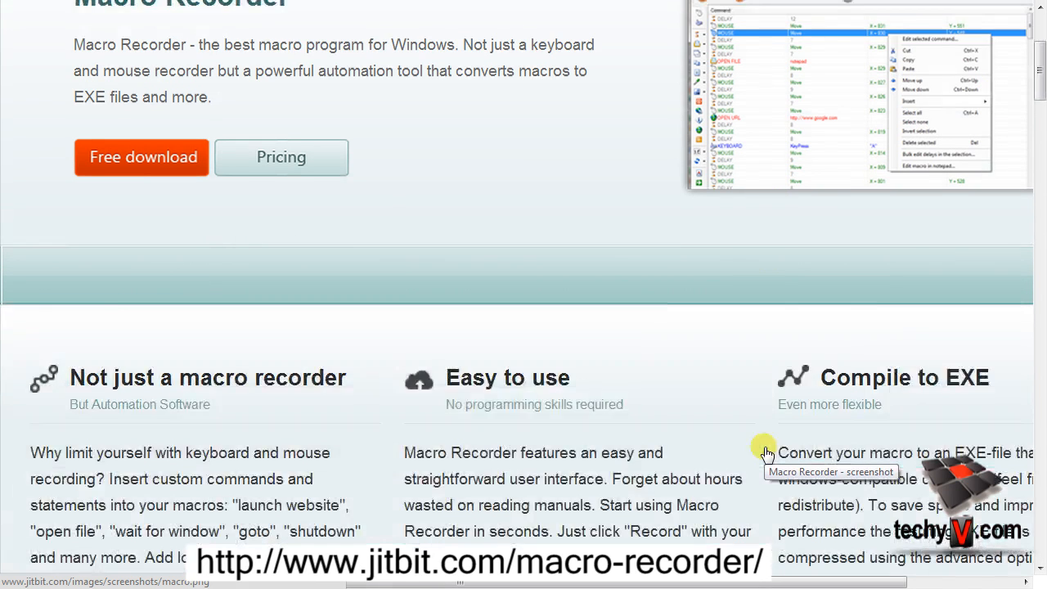
scroll("down", 3)
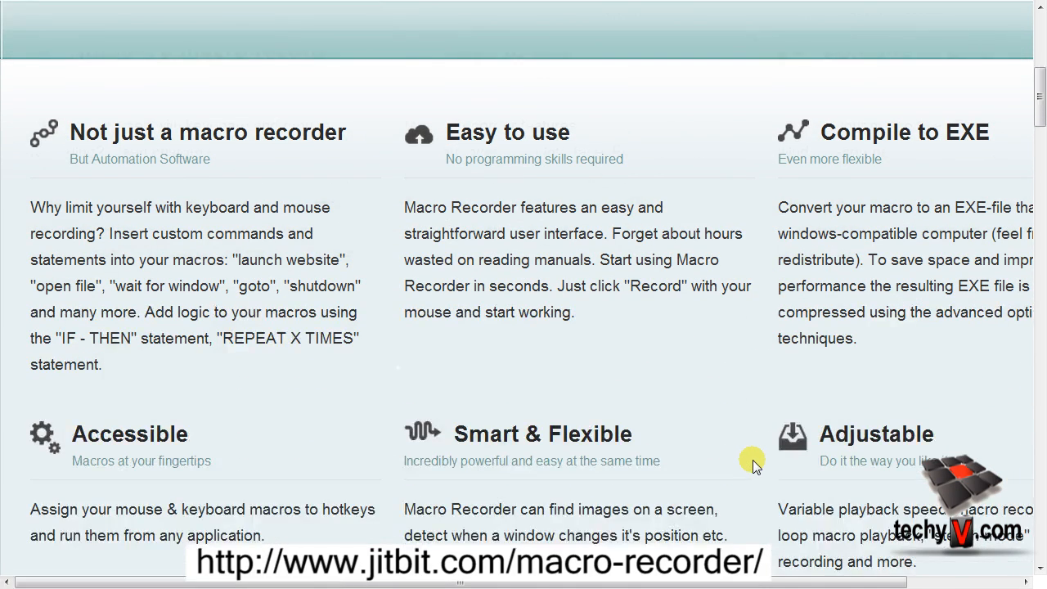
scroll("down", 3)
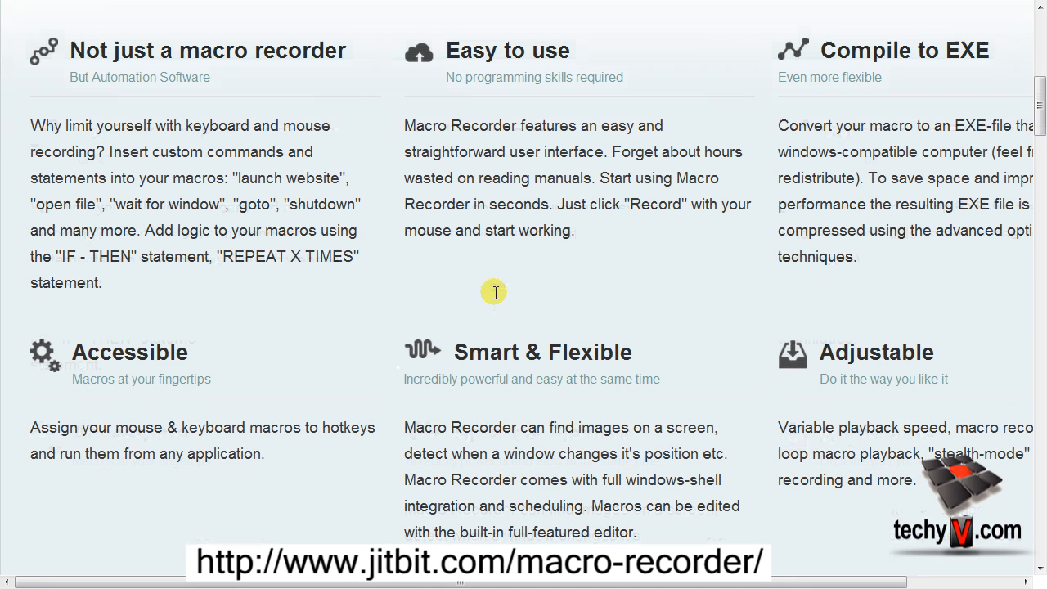
mouse_move(233, 438)
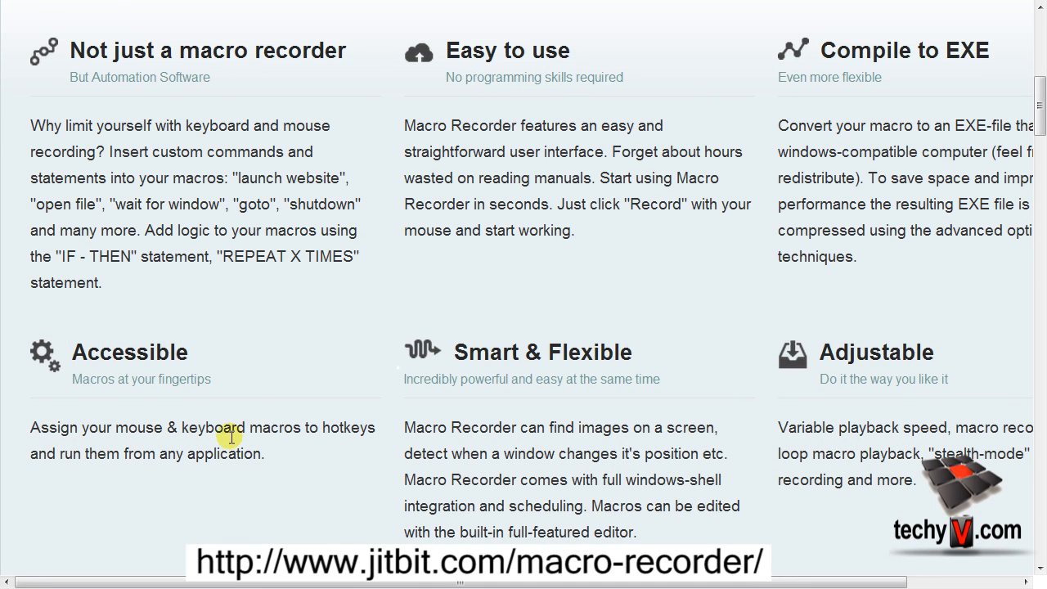
scroll("down", 3)
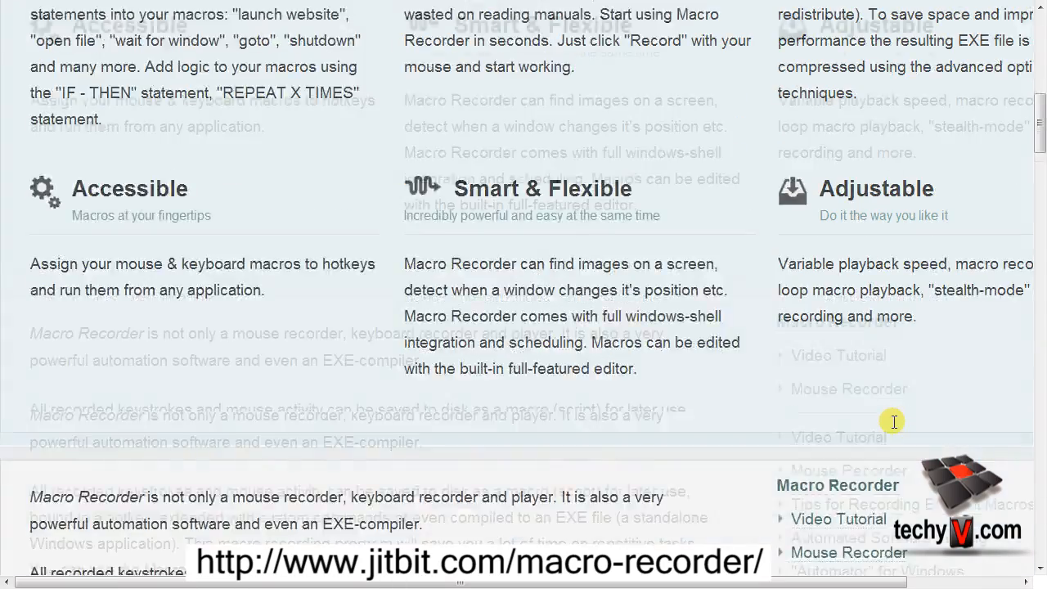
scroll("down", 3)
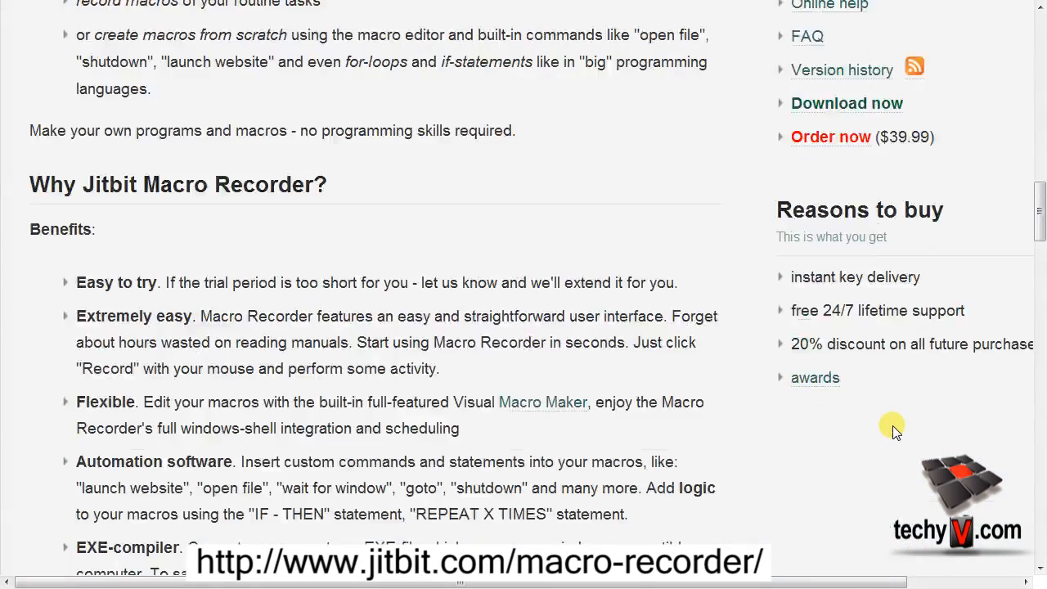
scroll("down", 3)
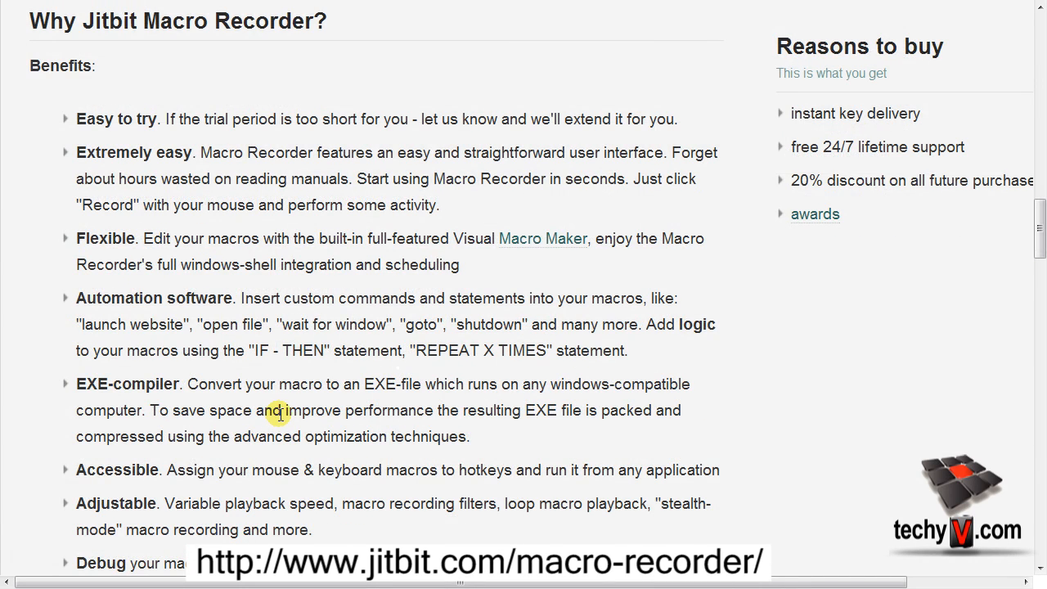
scroll("down", 3)
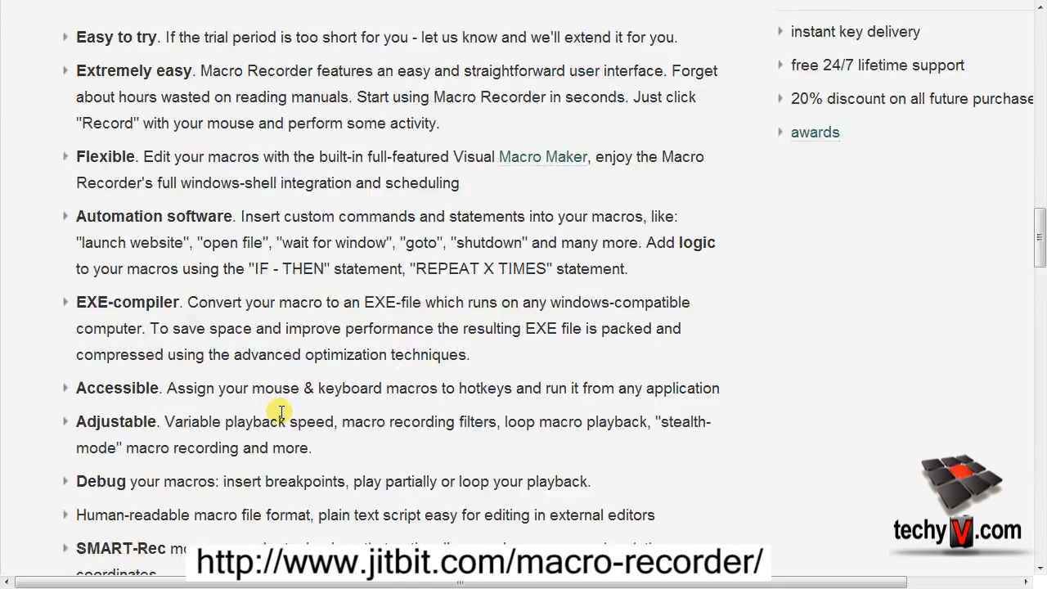
scroll("down", 3)
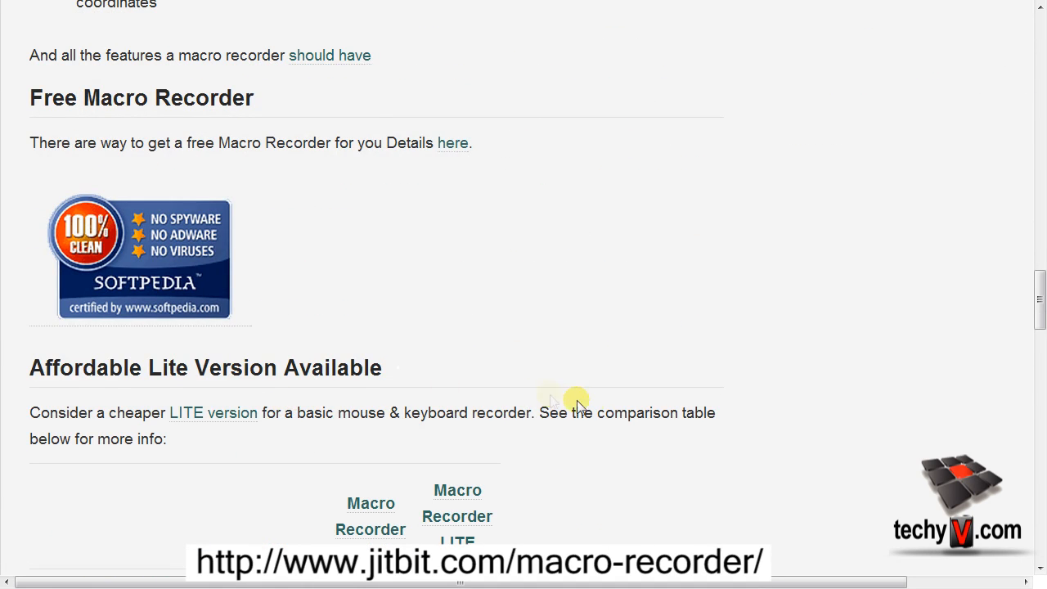
mouse_move(592, 409)
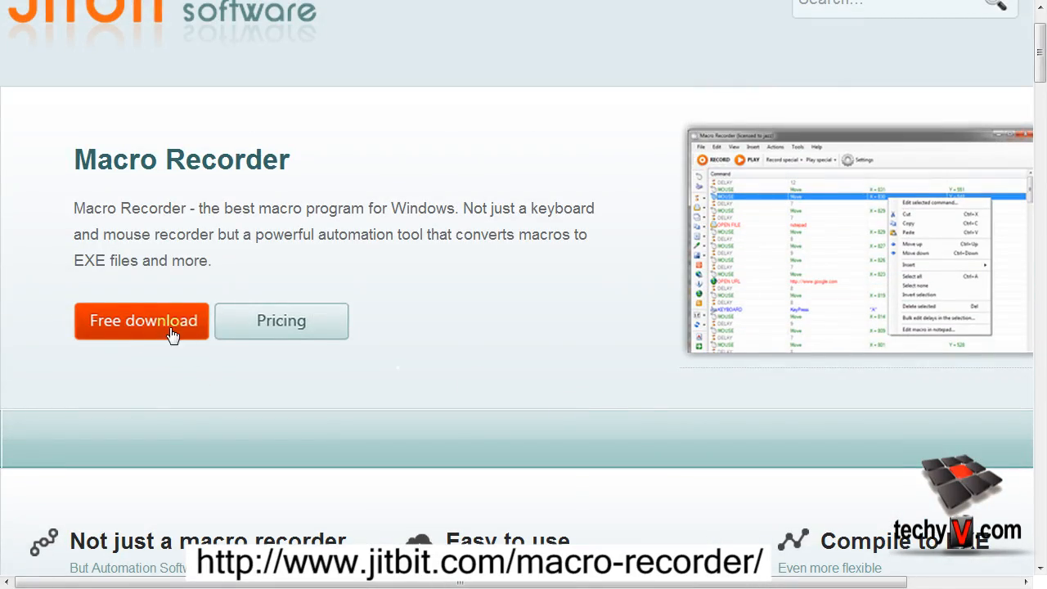
left_click(142, 320)
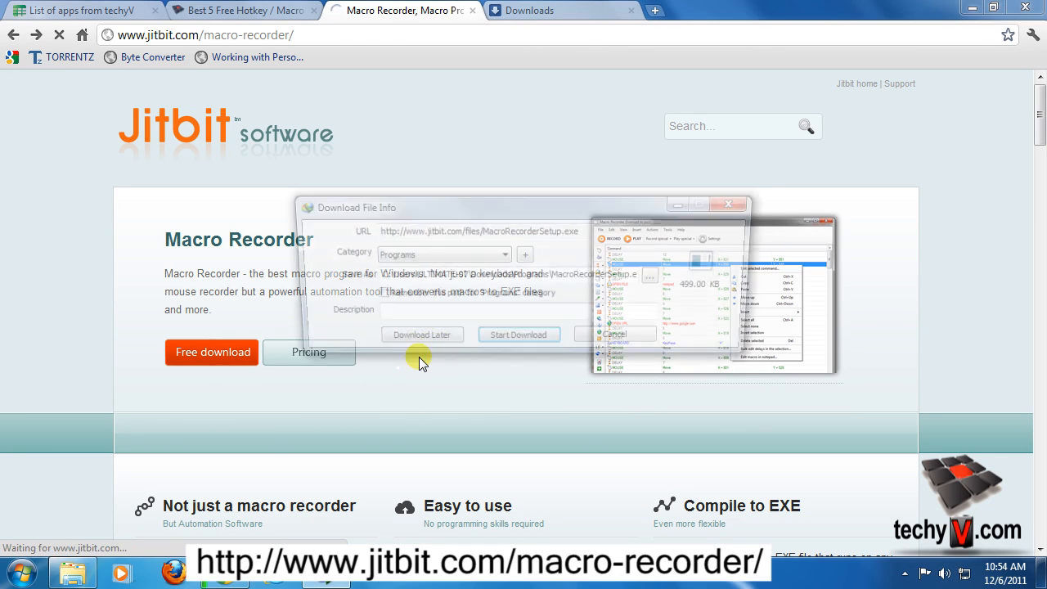
left_click(519, 333)
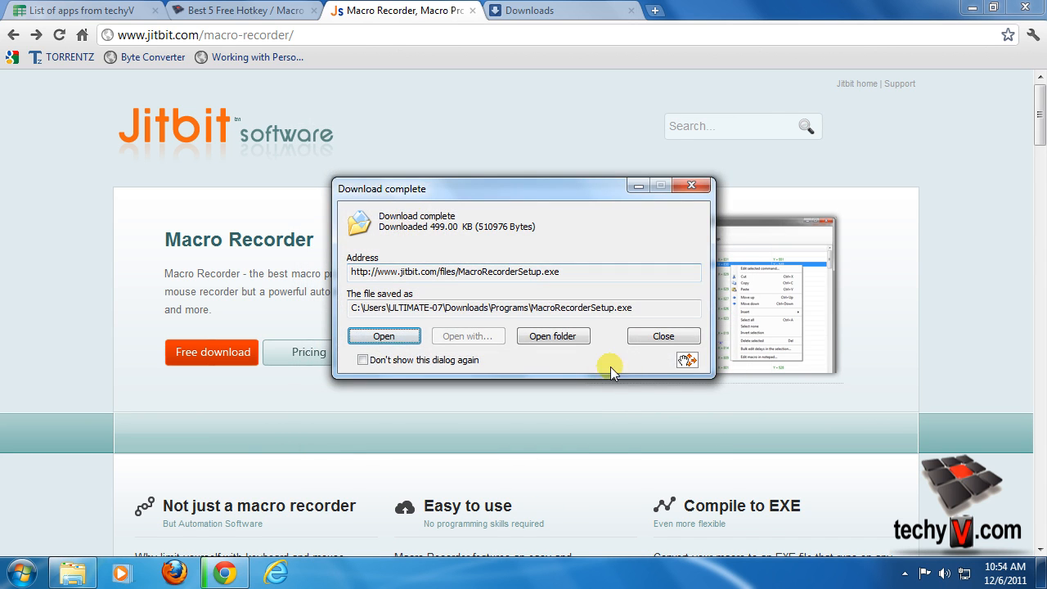
left_click(383, 335)
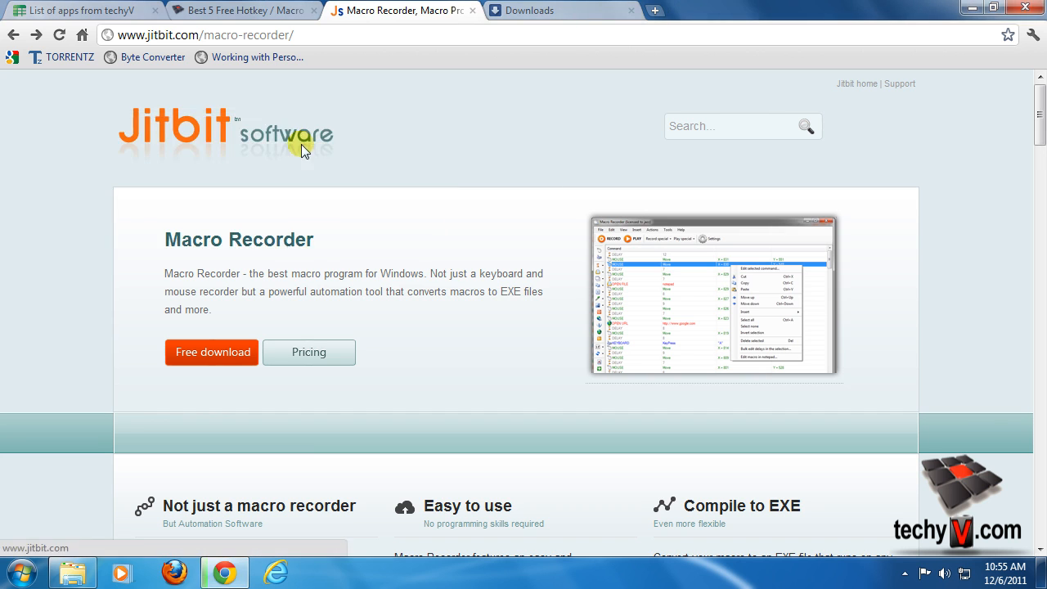
mouse_move(358, 247)
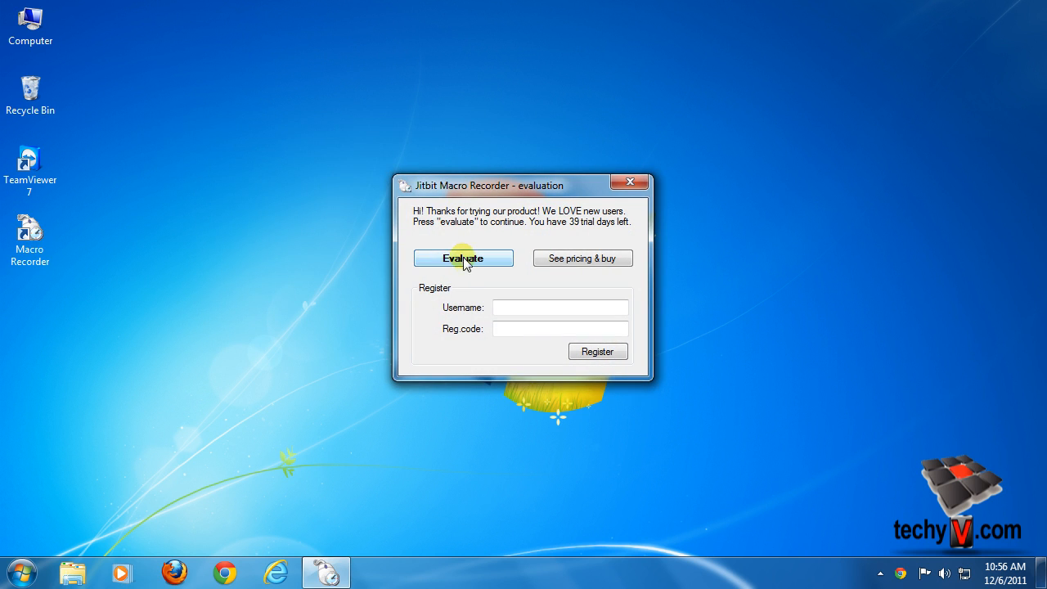
Continue with the free evaluation and start recording a new macro.
left_click(463, 258)
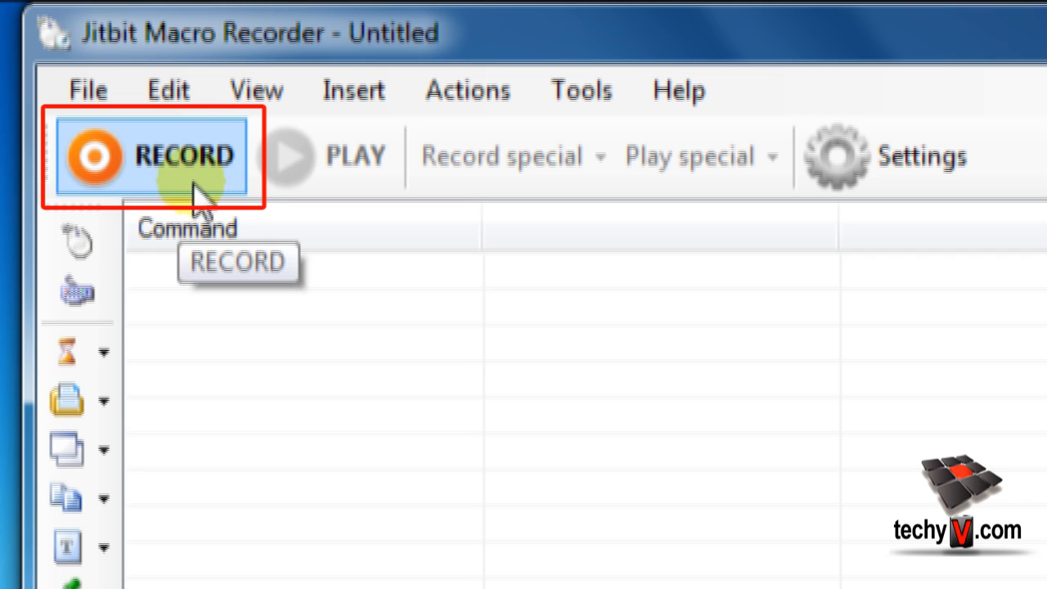
left_click(151, 156)
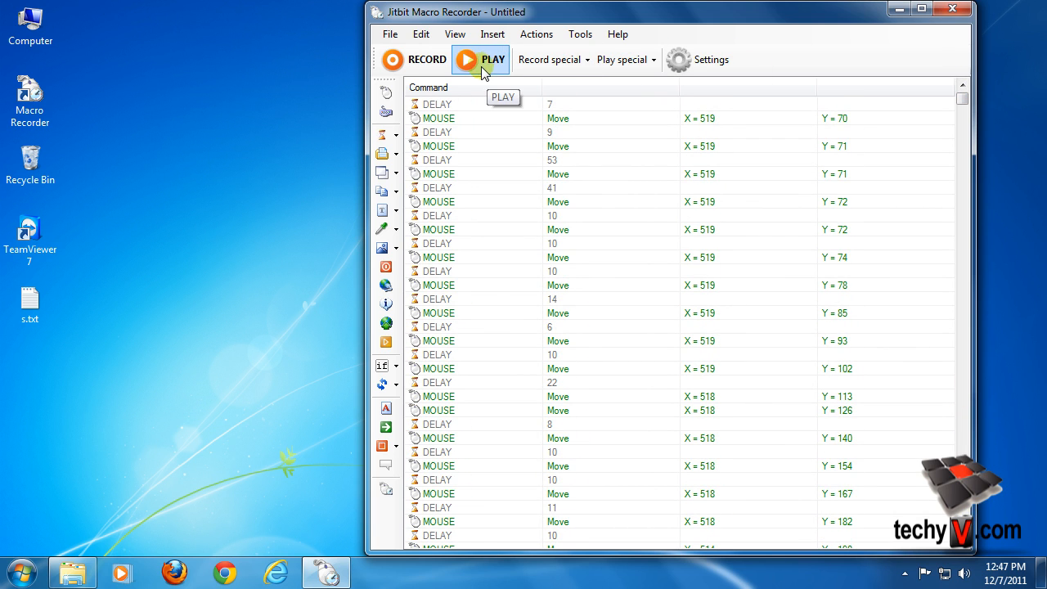
Play the recorded macro, save it as macro 1.mcr on the Desktop, then replay it.
left_click(481, 59)
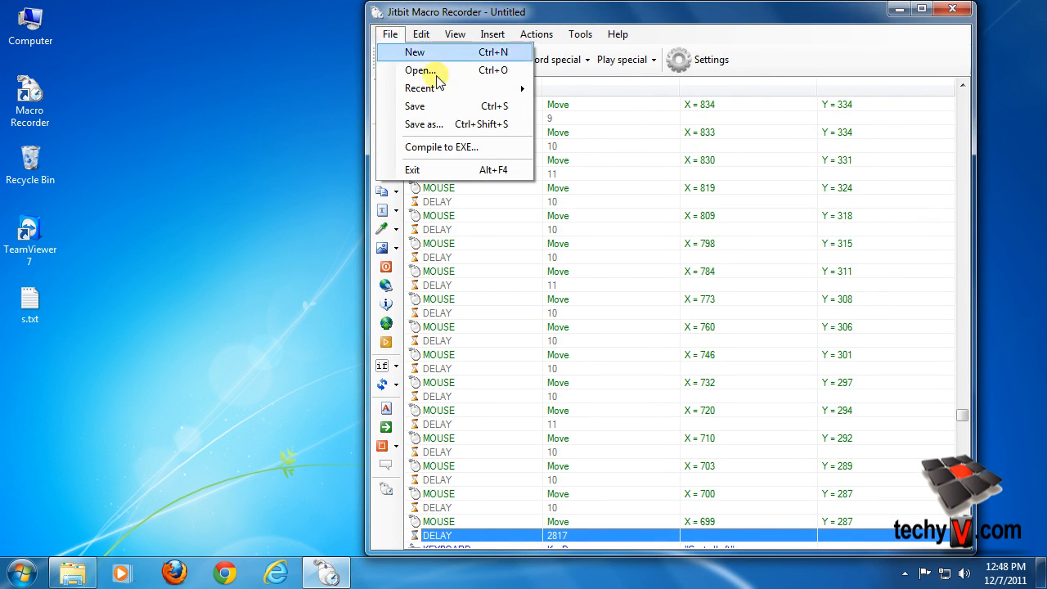
left_click(424, 123)
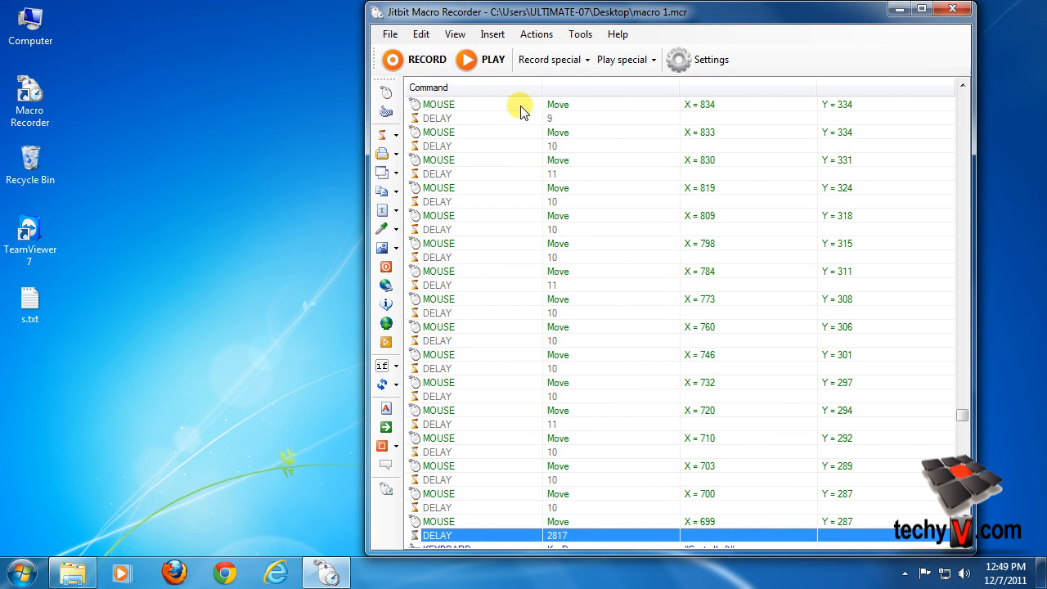
left_click(466, 59)
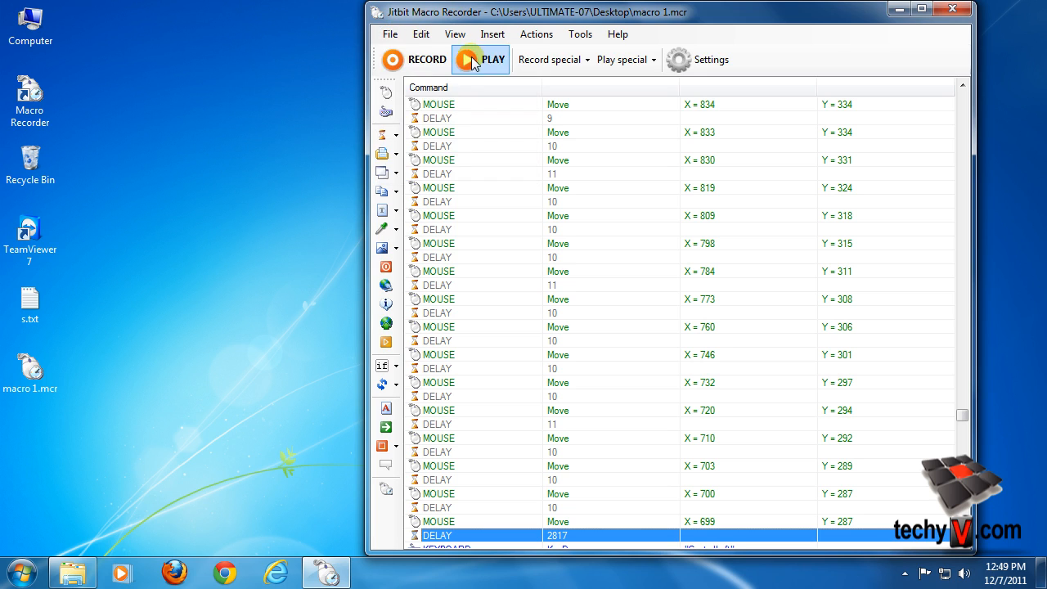
left_click(390, 34)
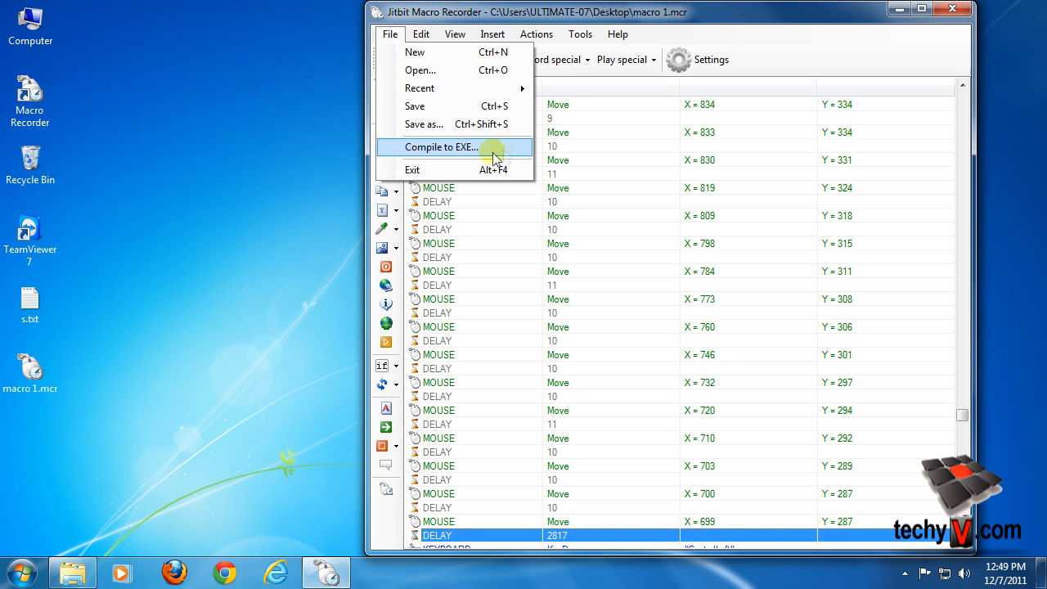
mouse_move(510, 154)
type("macro")
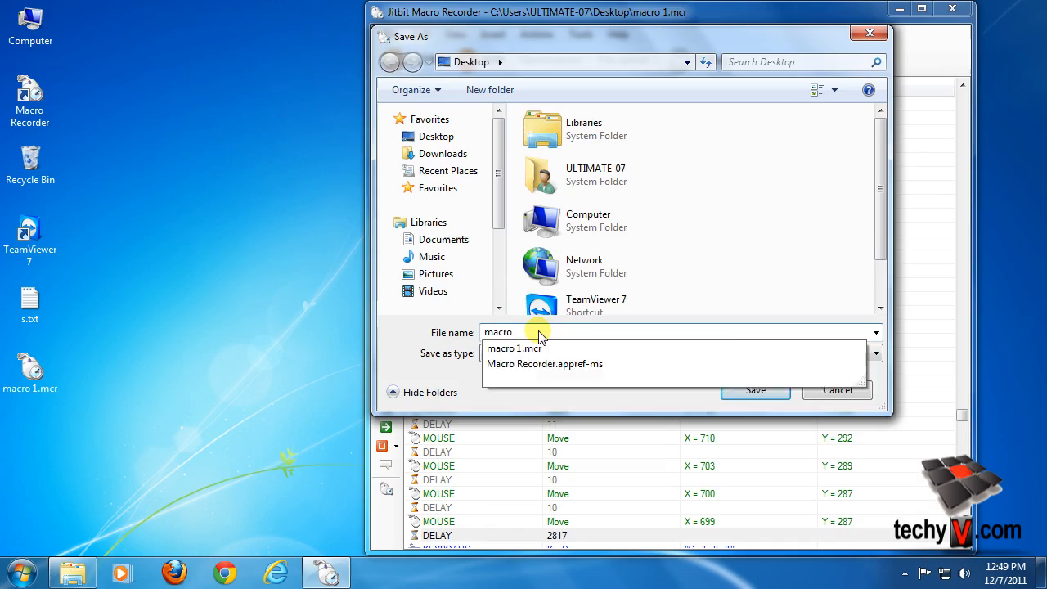
Name the compiled EXE file macro in the Desktop save window.
left_click(754, 390)
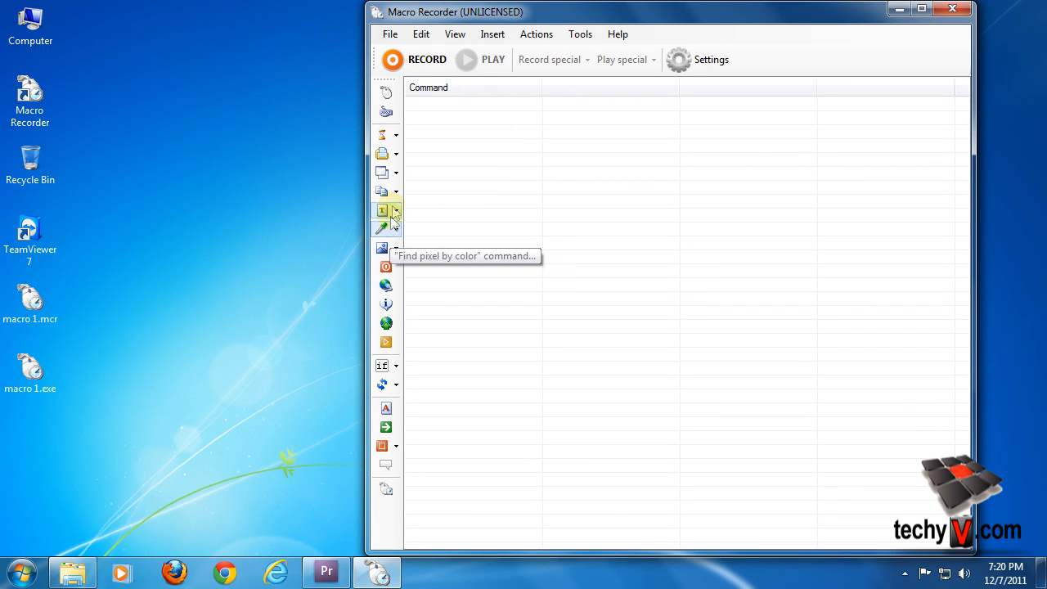
Add an Open file/program command that launches firefox.exe.
left_click(396, 134)
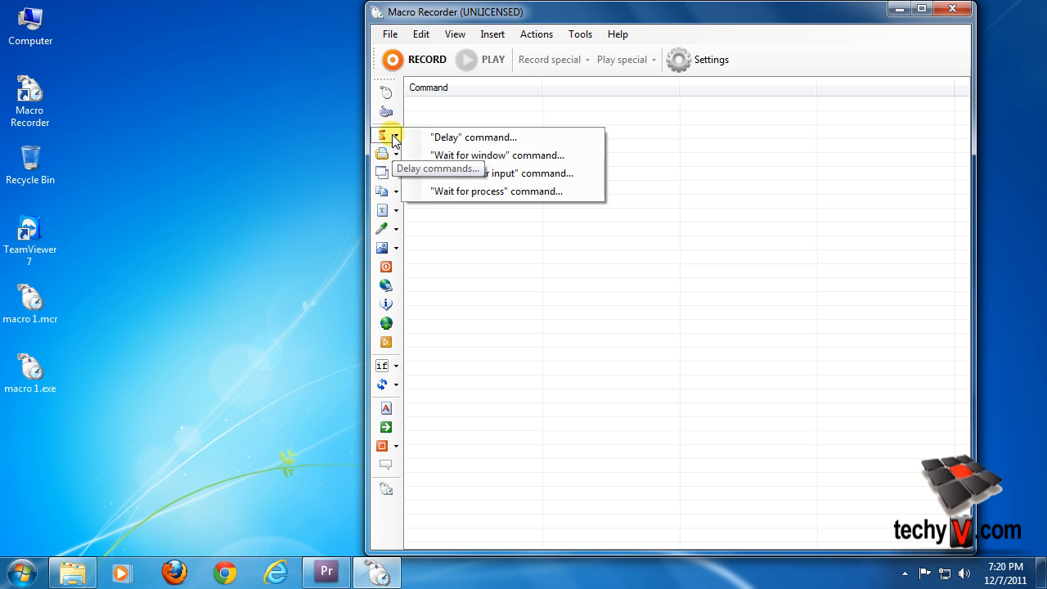
left_click(380, 154)
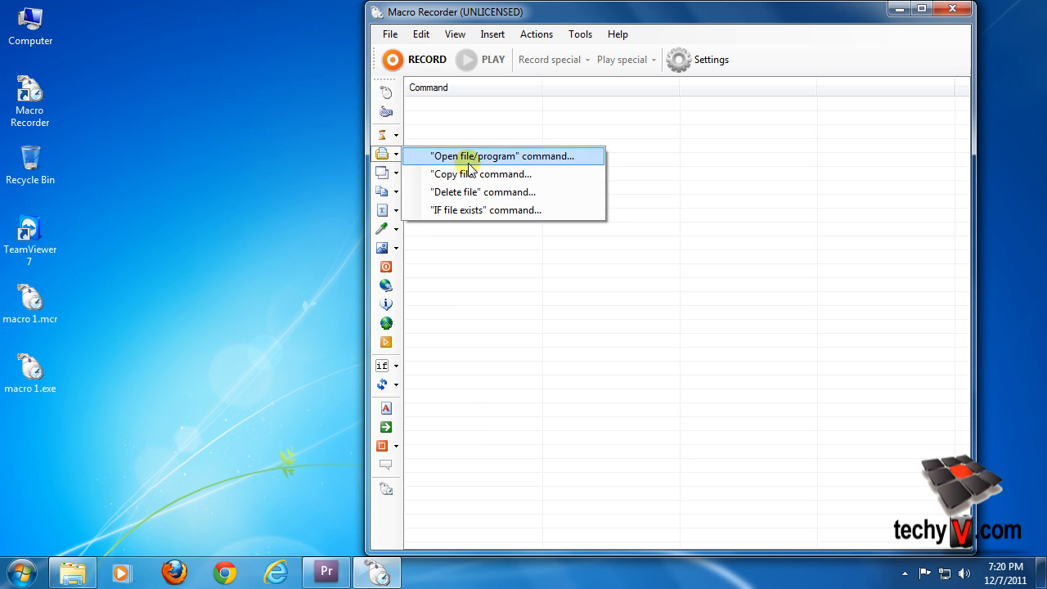
left_click(501, 156)
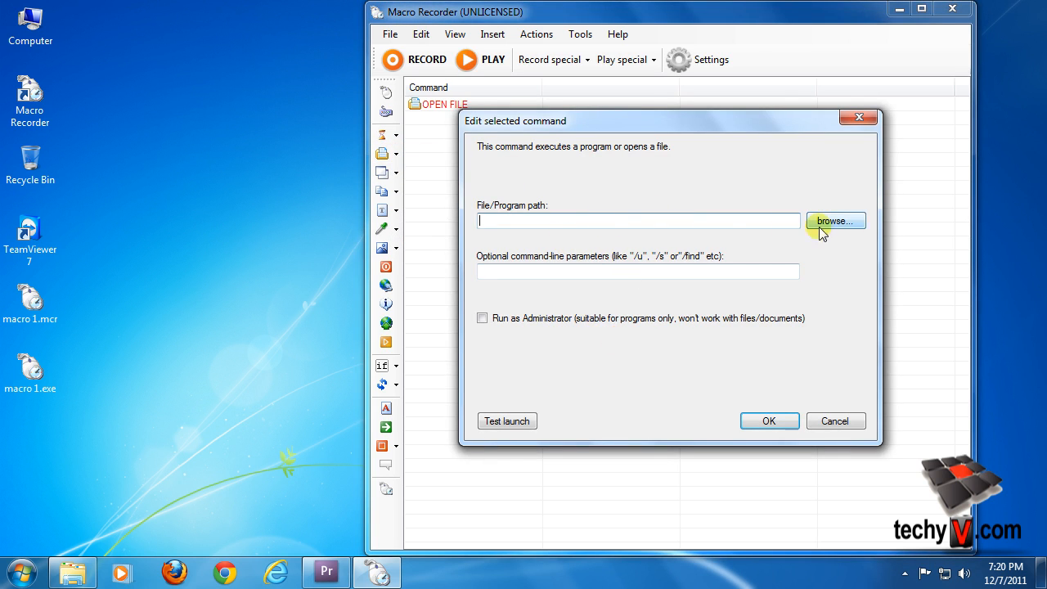
left_click(835, 221)
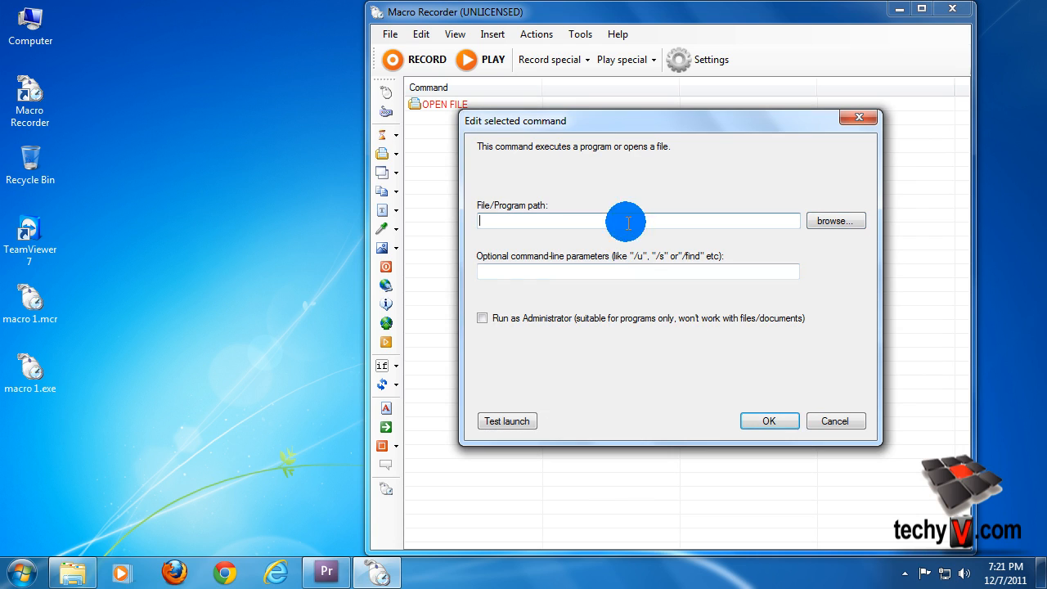
type("firefo")
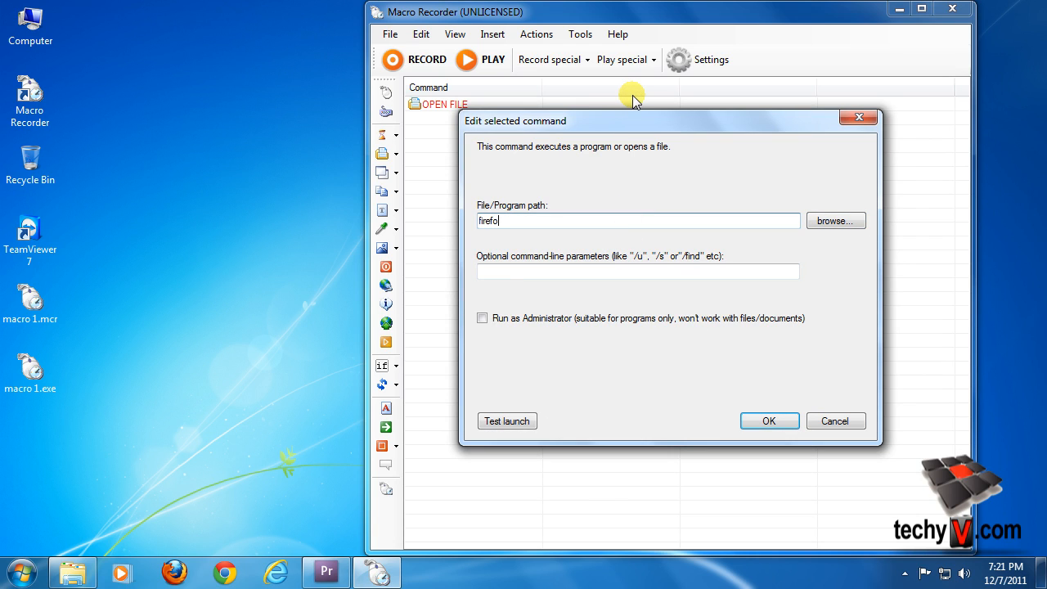
type("x.exe")
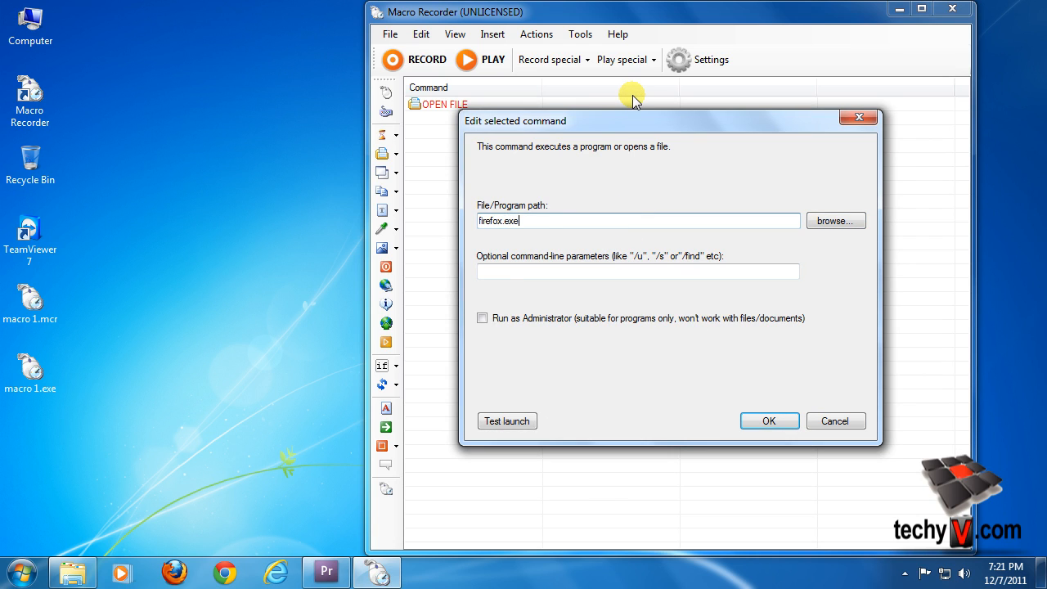
left_click(768, 420)
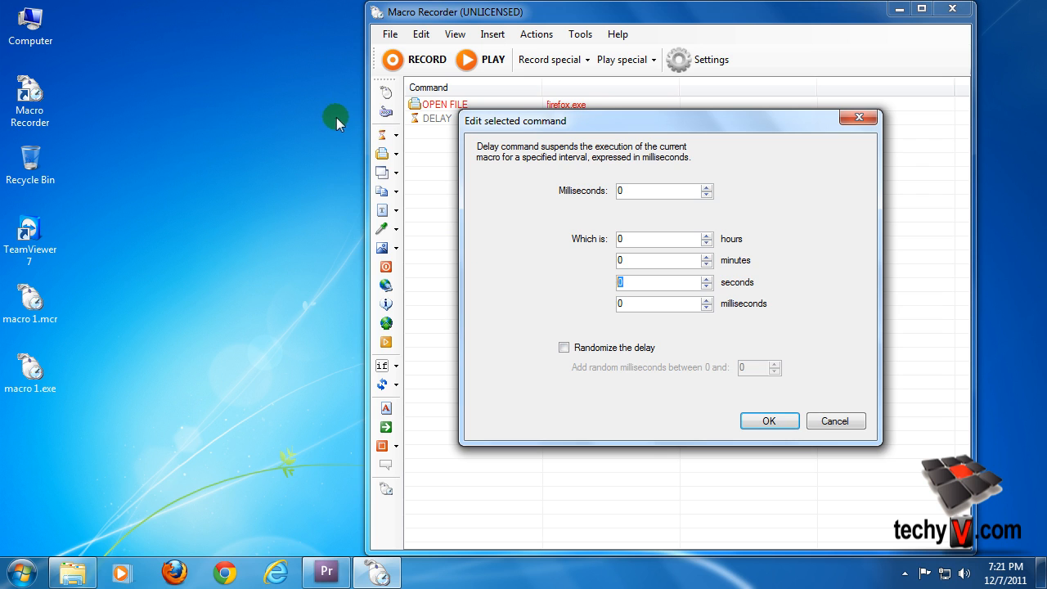
Add commands: 2000 ms delay, type techyv, press Enter, 3000 ms delay.
left_click(767, 420)
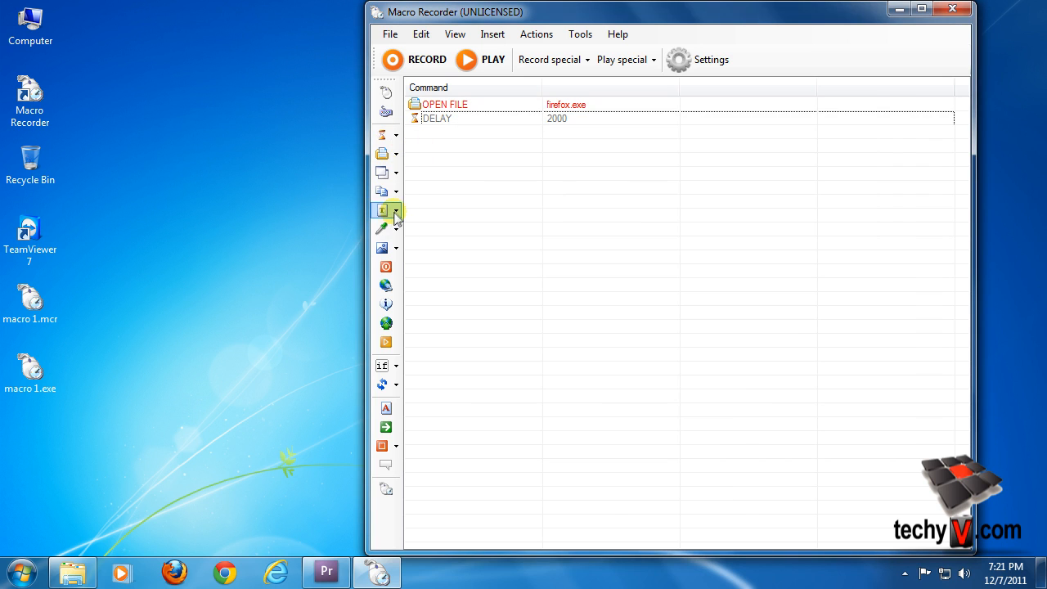
left_click(384, 210)
type("techyv")
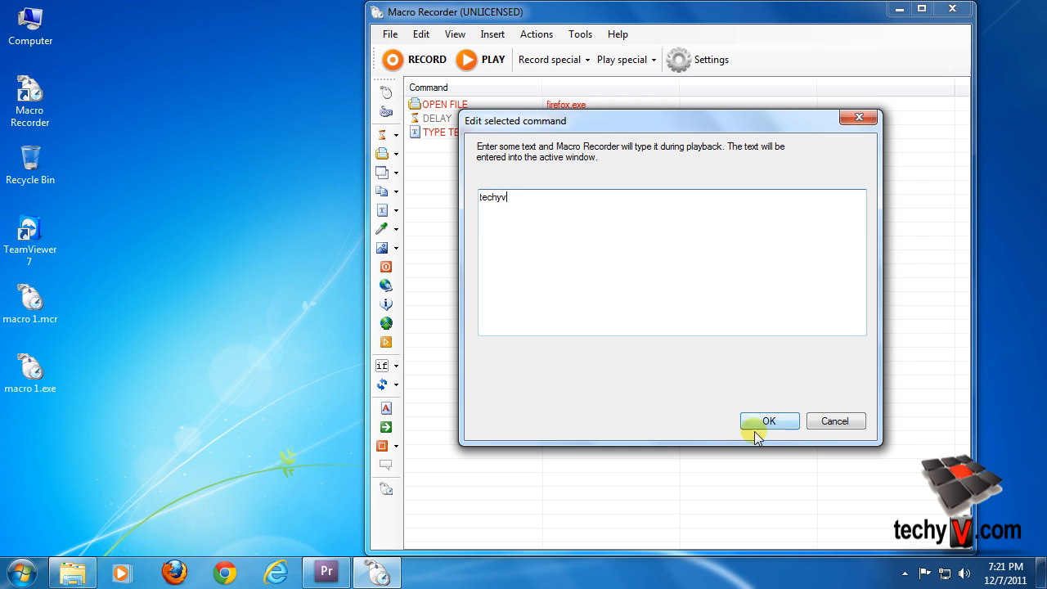
left_click(768, 420)
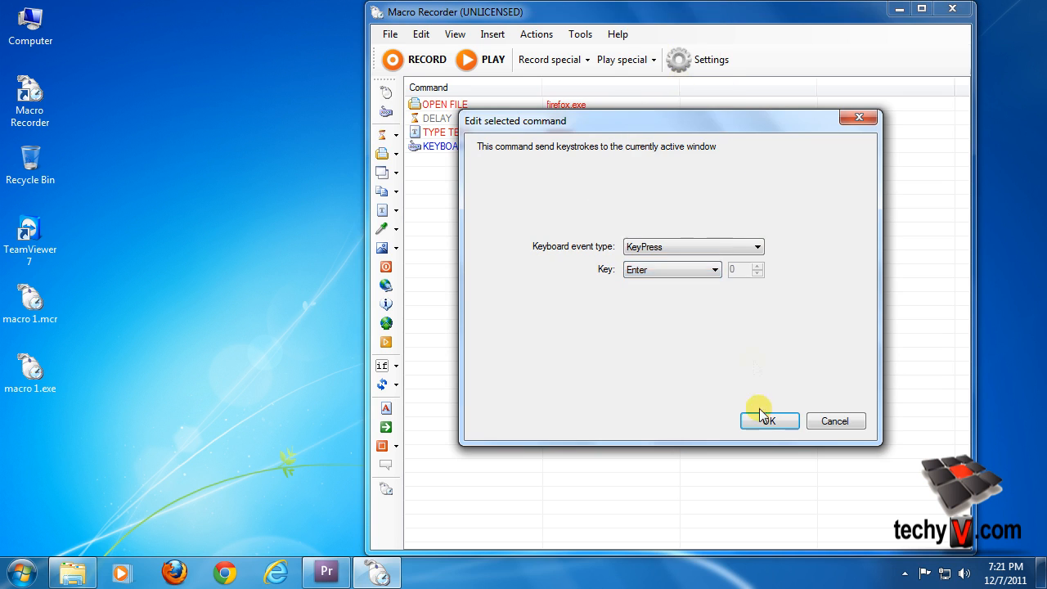
left_click(762, 420)
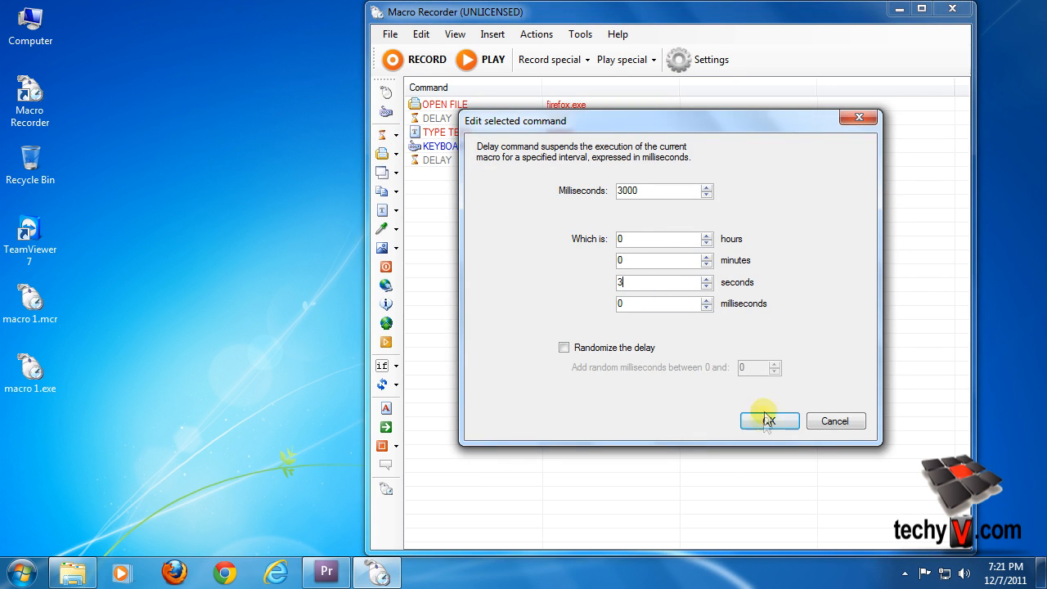
left_click(769, 420)
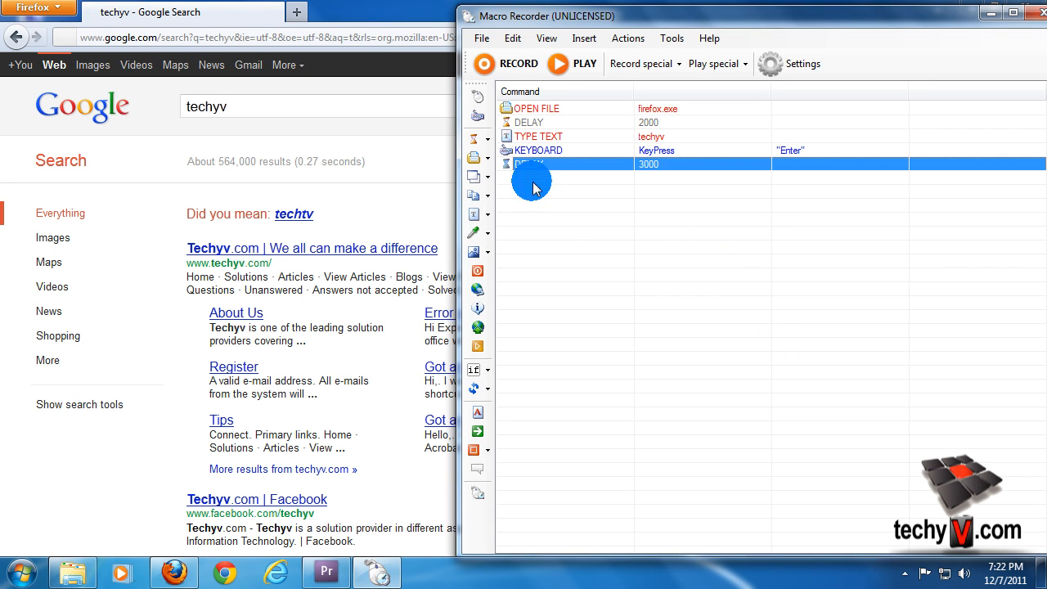
Add a mouse click command at coordinates X 333, Y 308.
double_click(532, 164)
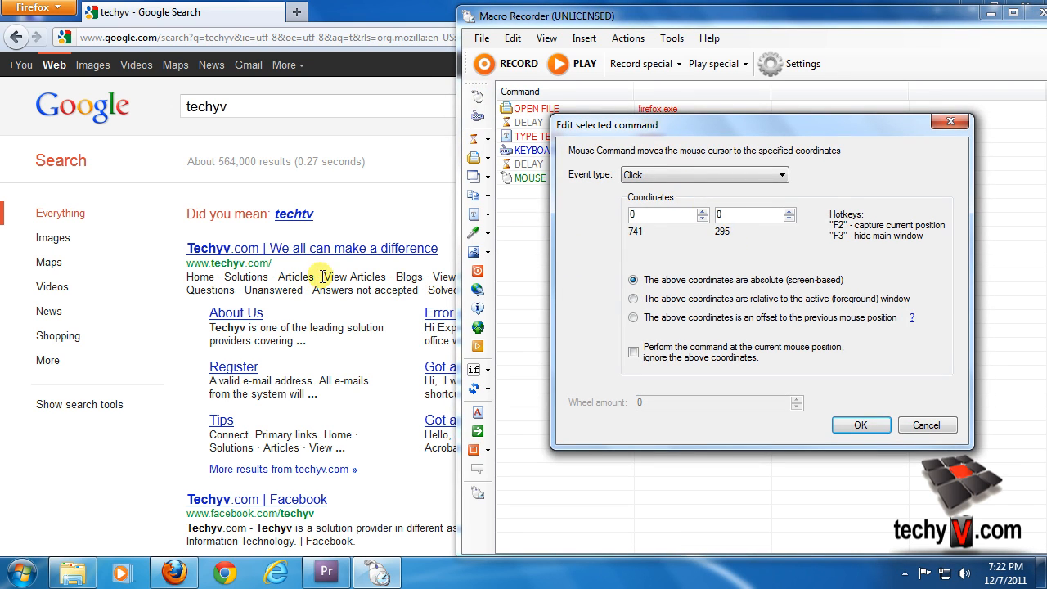
mouse_move(272, 251)
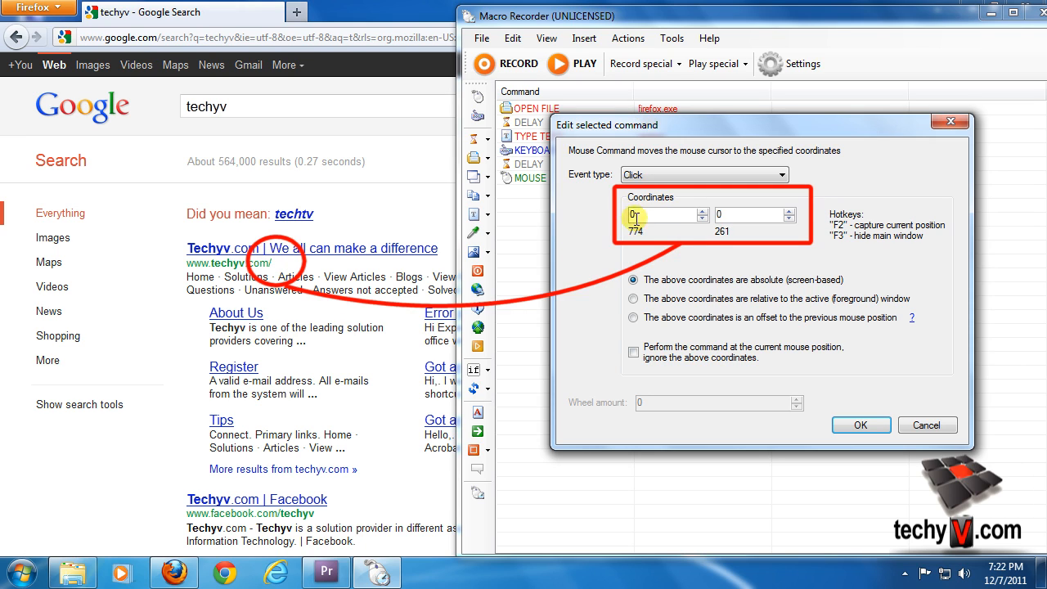
type("333")
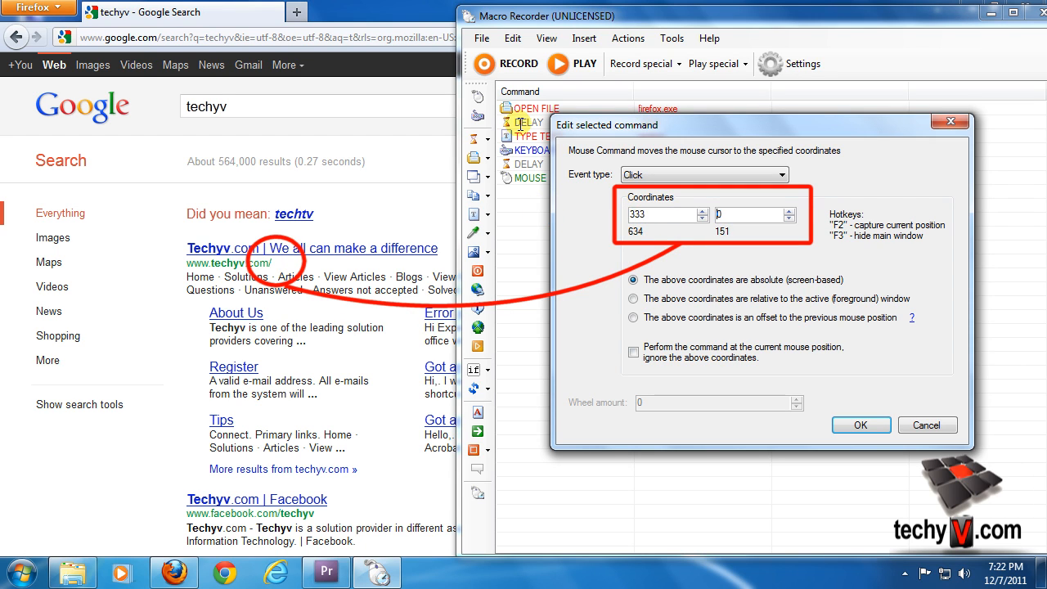
type("30")
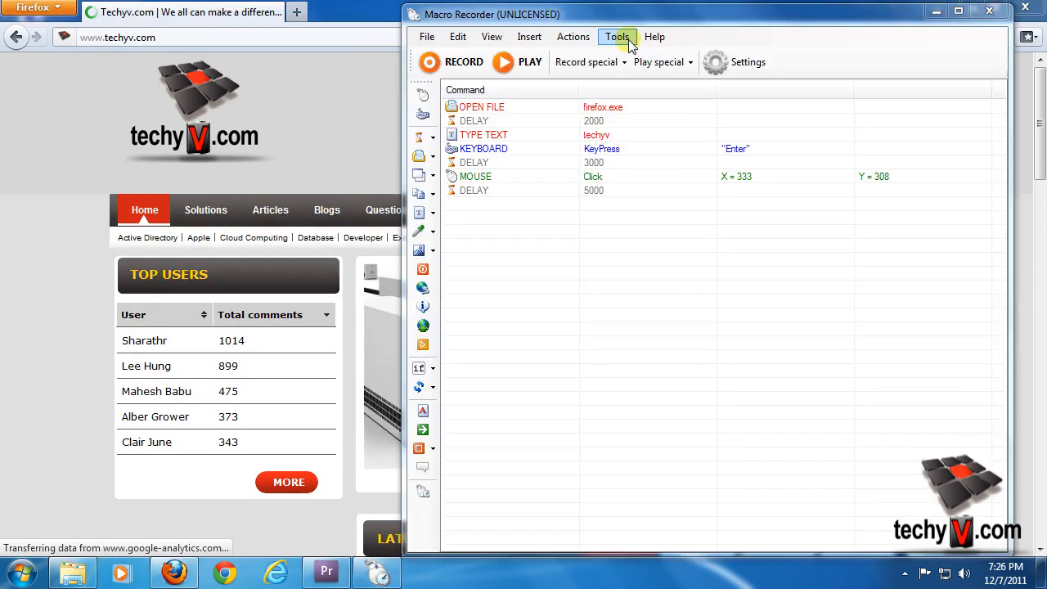
Open Tools > Settings, view the hotkeys tab, then the playback settings.
left_click(616, 37)
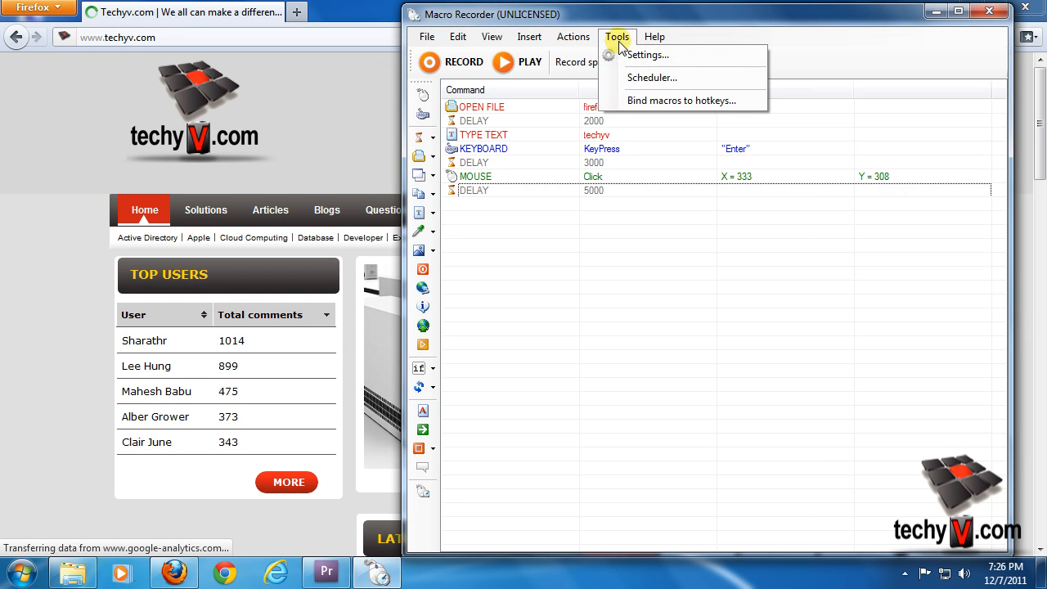
left_click(646, 55)
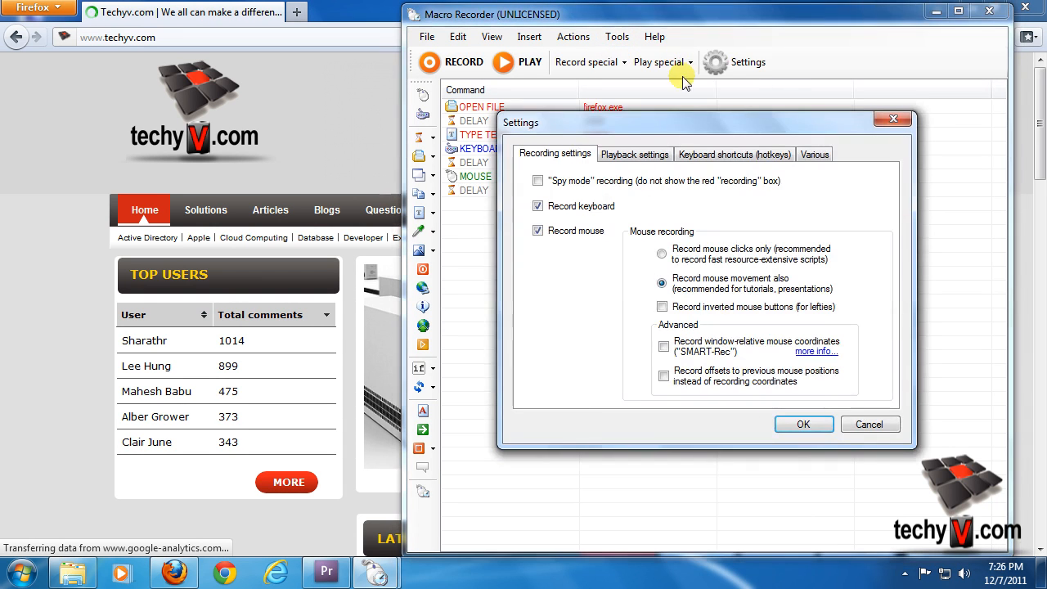
left_click(733, 154)
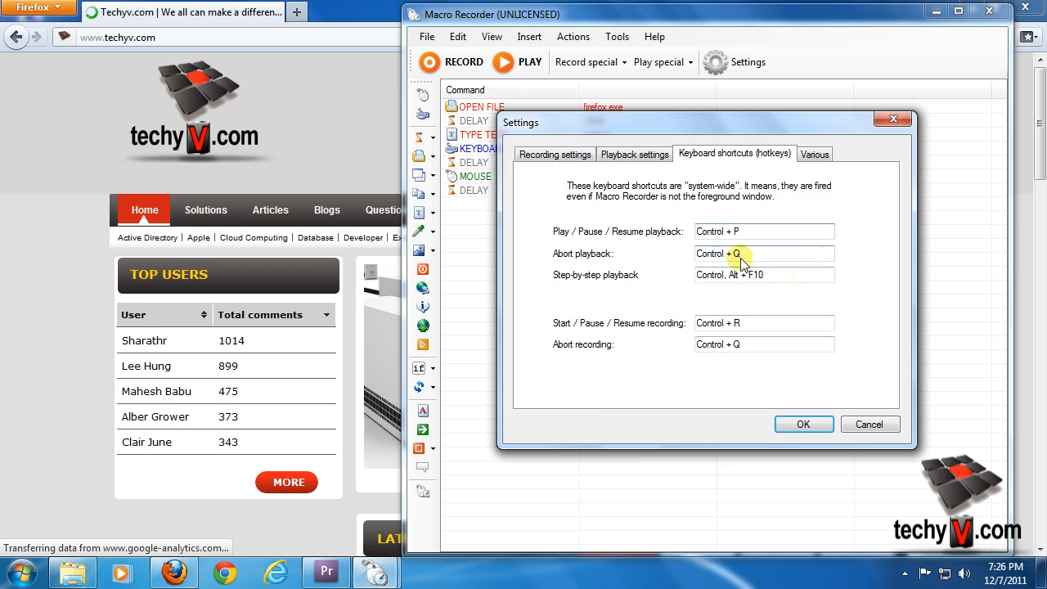
left_click(634, 154)
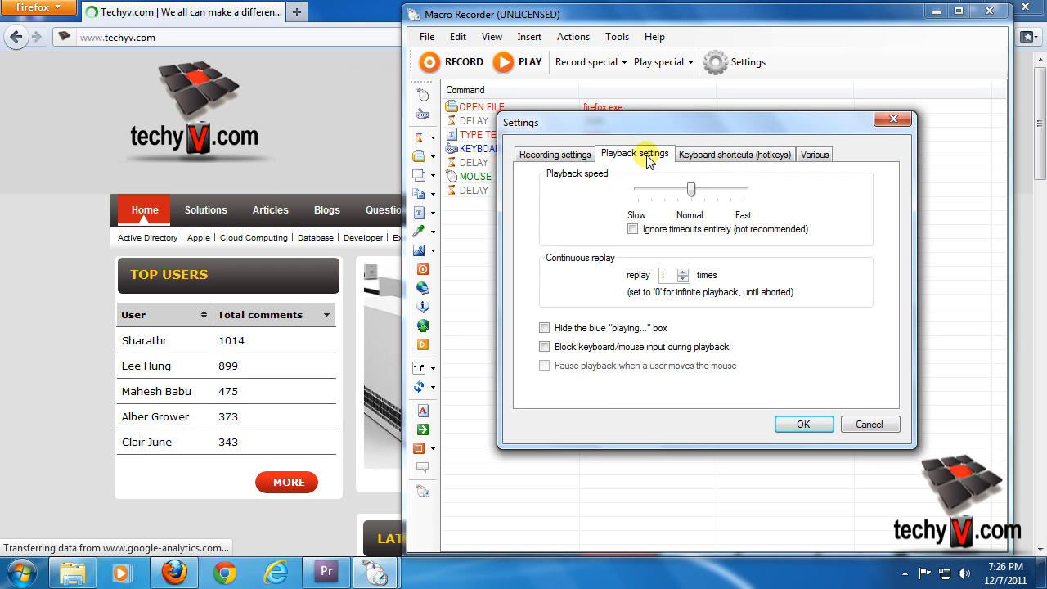
mouse_move(842, 411)
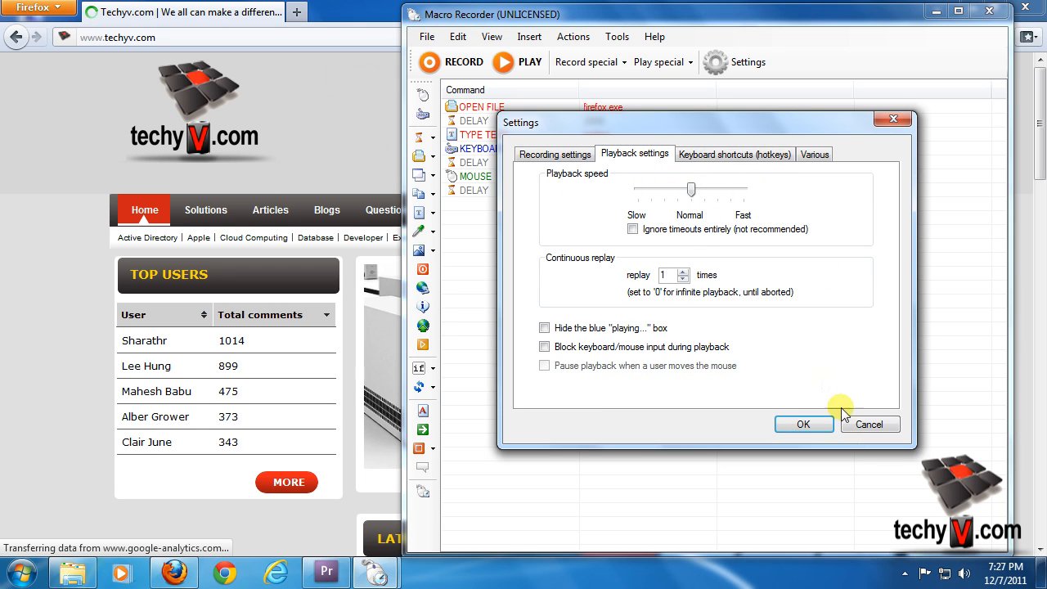